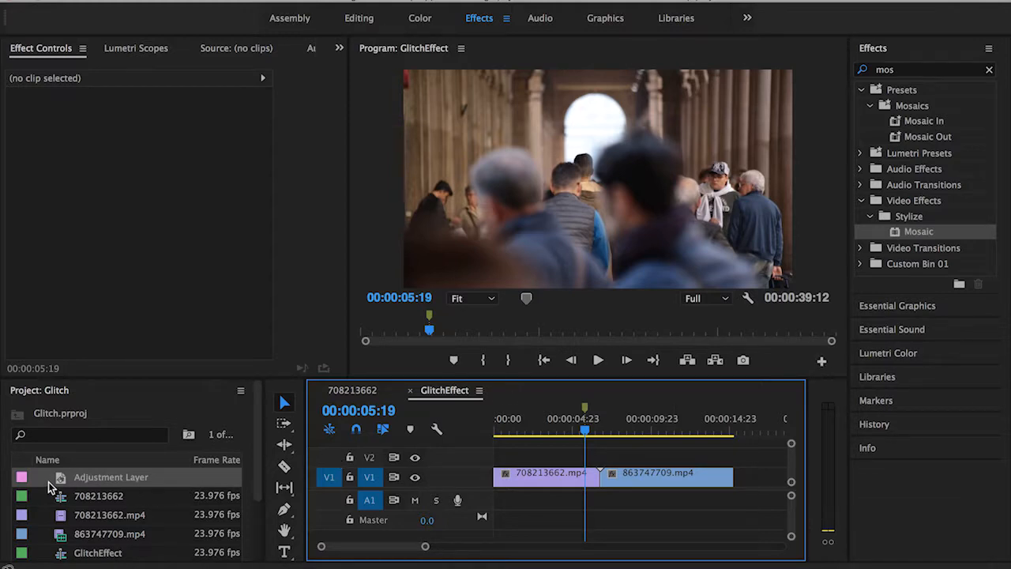
{"action": "mouse_move", "coordinate": [107, 503]}
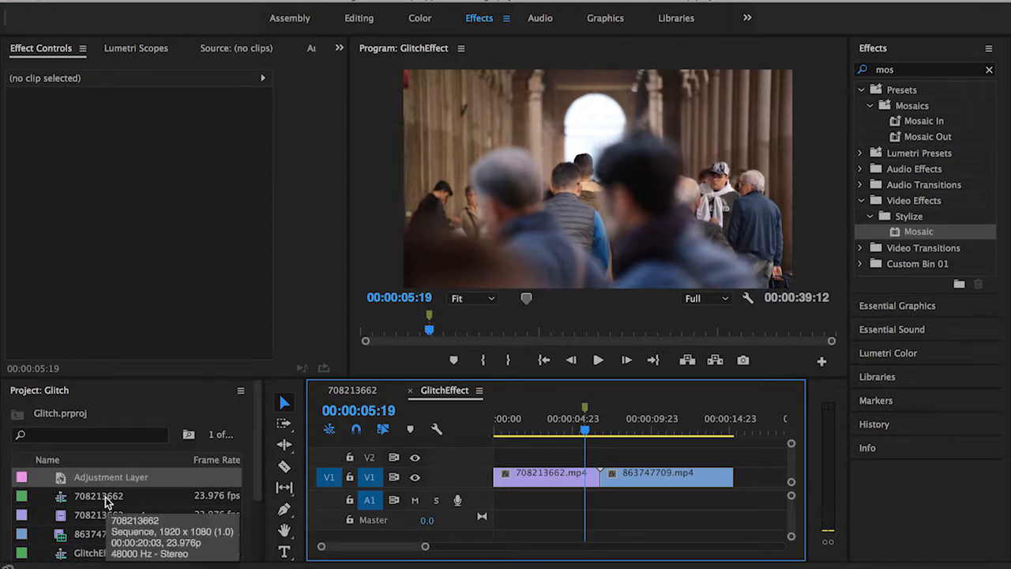
{"action": "mouse_move", "coordinate": [110, 477]}
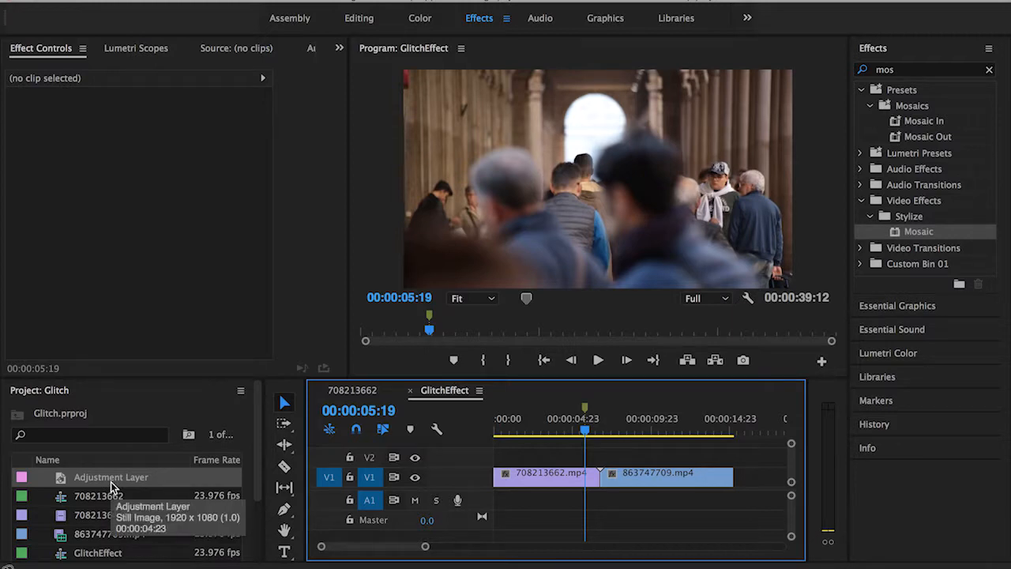
{"action": "mouse_move", "coordinate": [87, 482]}
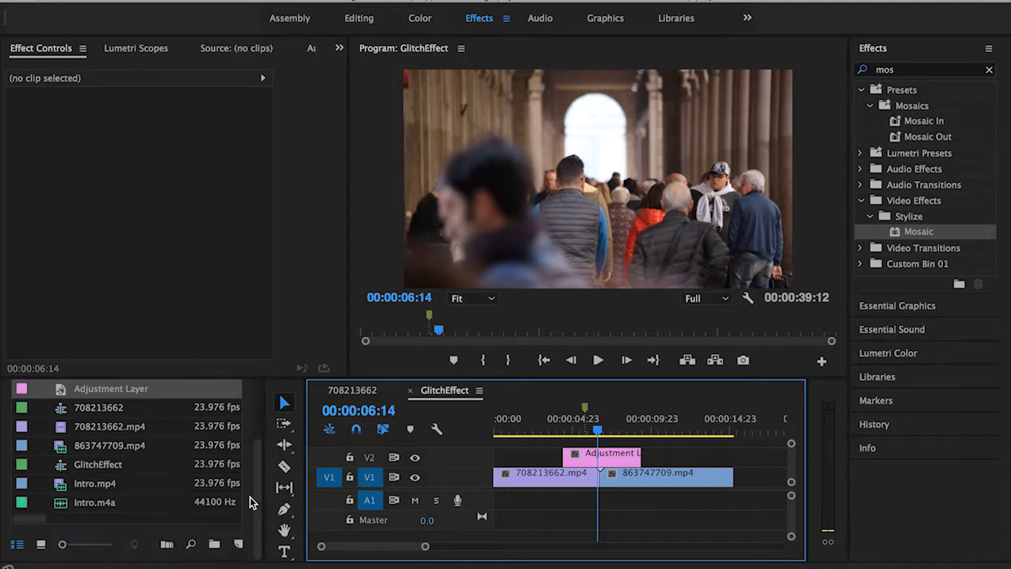
{"action": "mouse_move", "coordinate": [133, 458]}
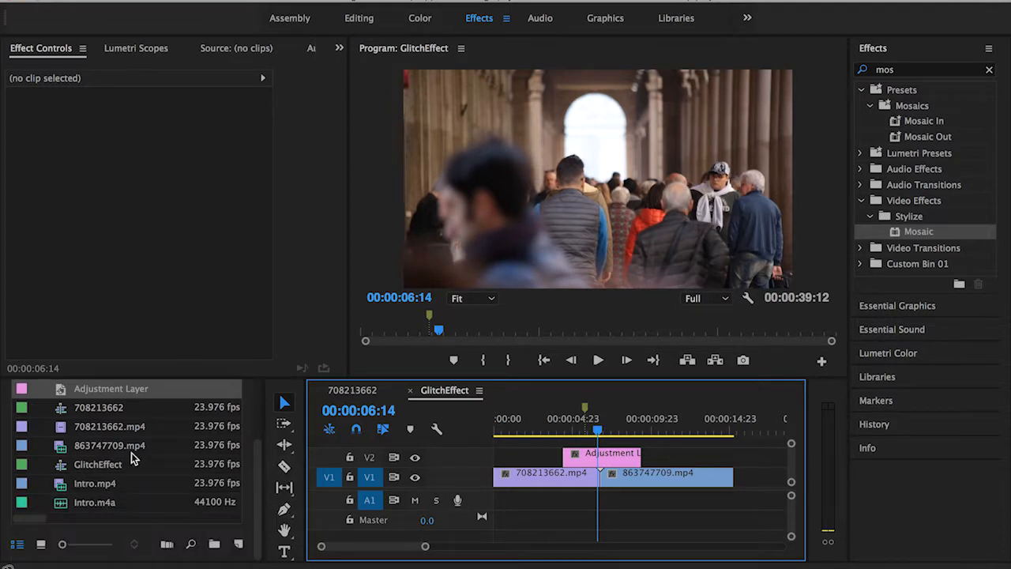
{"action": "mouse_move", "coordinate": [240, 546]}
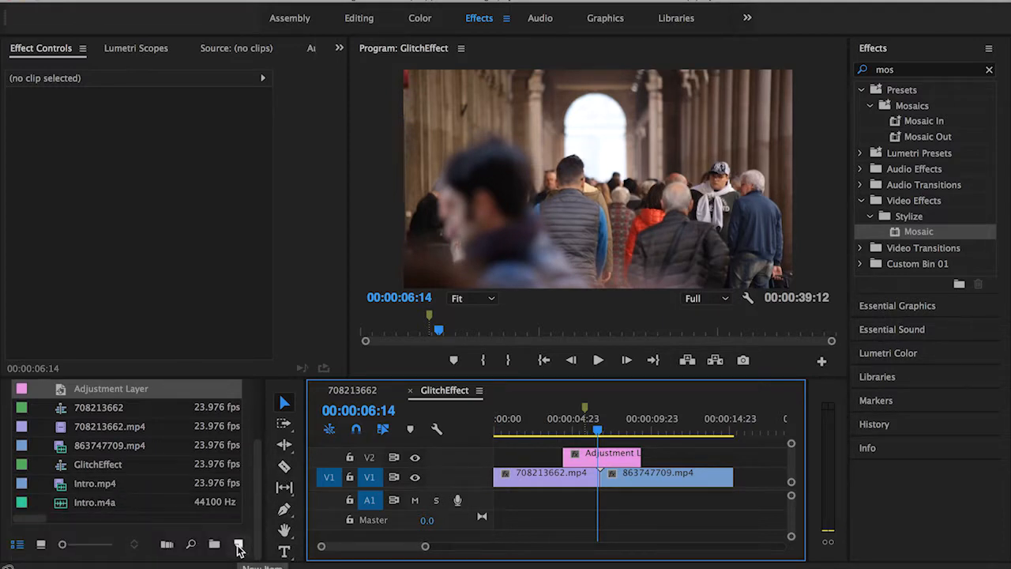
{"action": "left_click", "coordinate": [239, 543]}
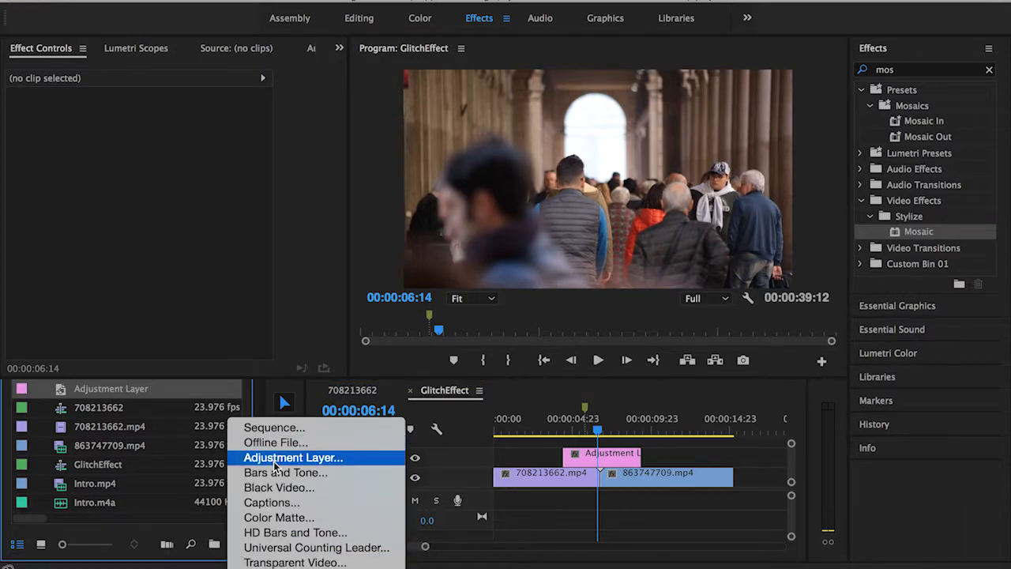
{"action": "left_click", "coordinate": [294, 458]}
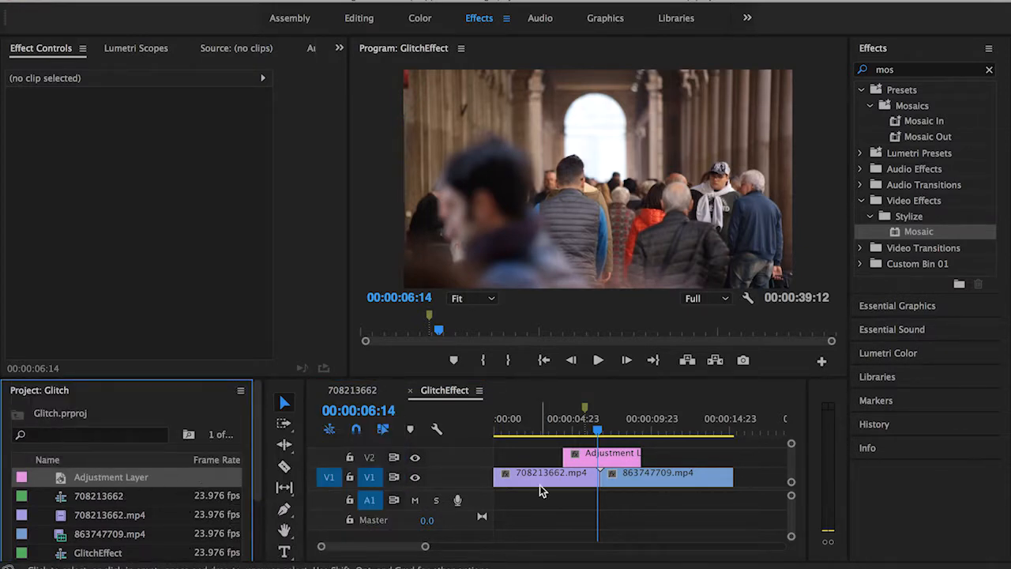
{"action": "mouse_move", "coordinate": [932, 254]}
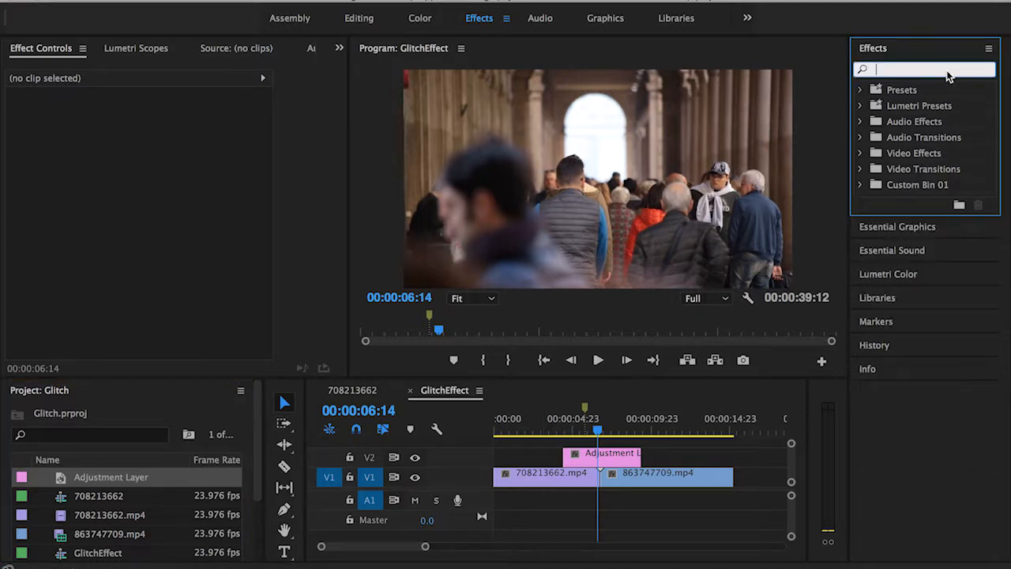
{"action": "mouse_move", "coordinate": [936, 95]}
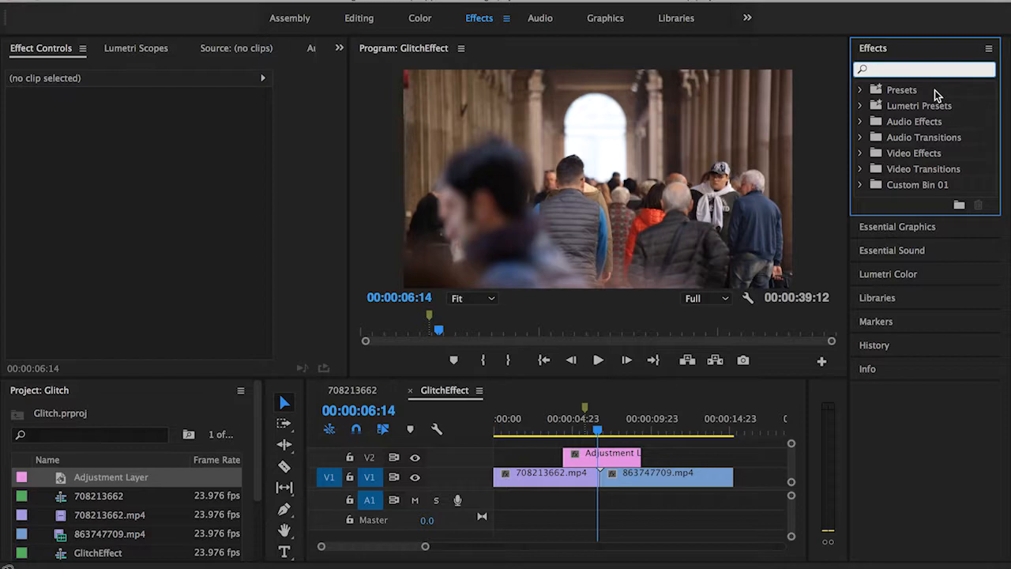
Step: Search 'mos' in Effects and apply Stylize > Mosaic to the adjustment layer
{"action": "type", "text": "mos"}
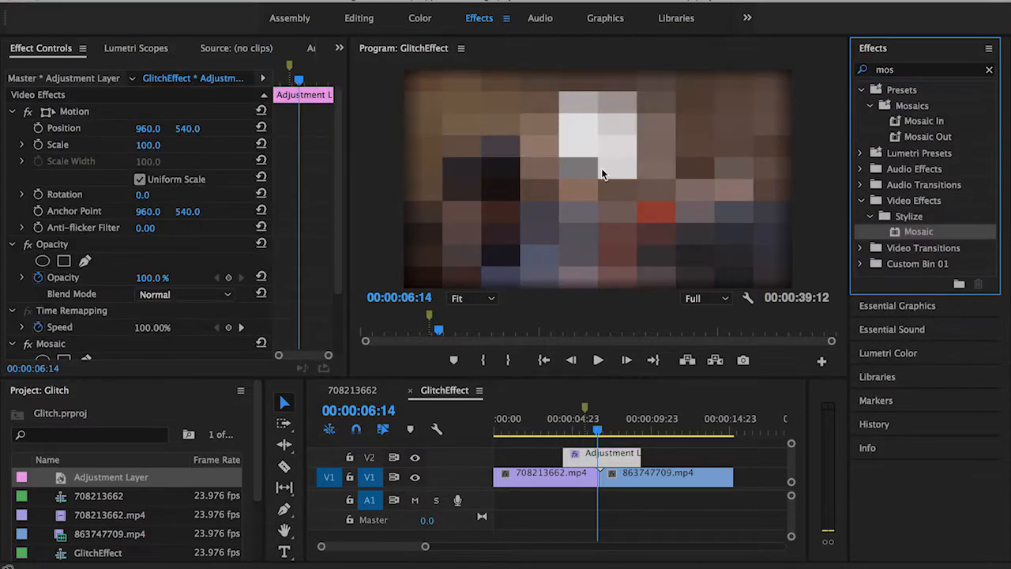
{"action": "mouse_move", "coordinate": [546, 141]}
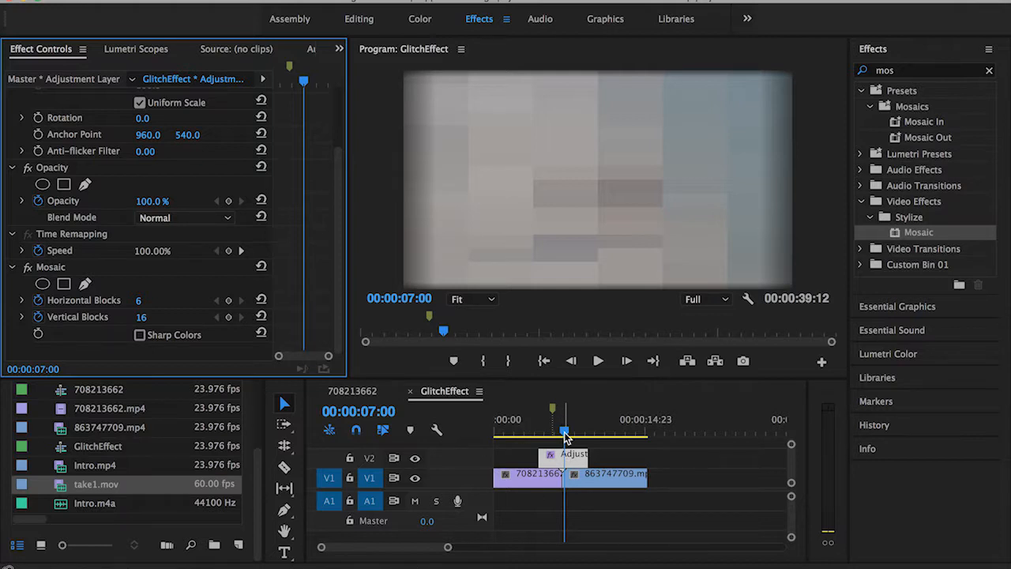
Step: Enable keyframing on the Mosaic Horizontal and Vertical Blocks in Effect Controls
{"action": "left_click", "coordinate": [566, 434]}
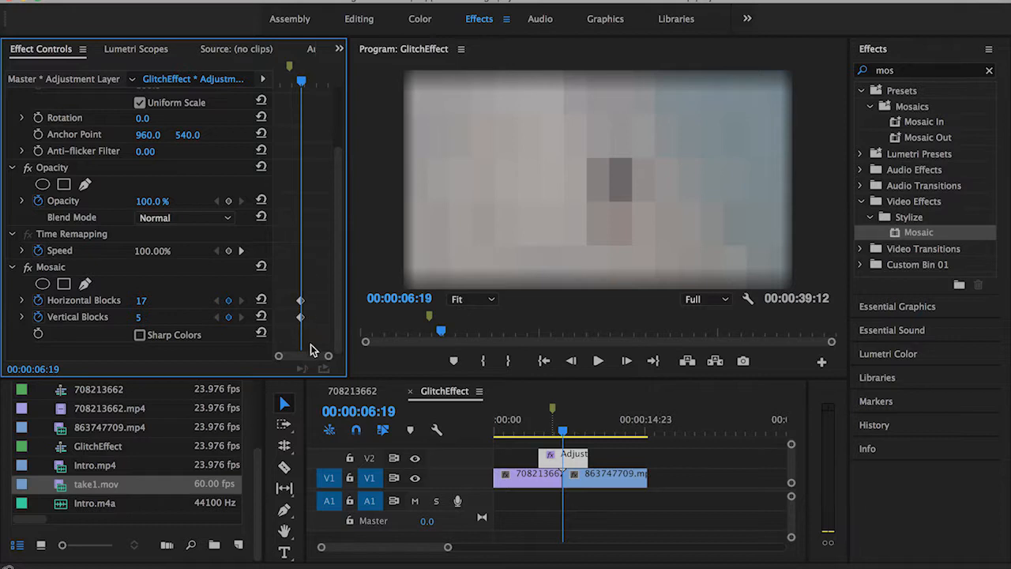
{"action": "mouse_move", "coordinate": [304, 335]}
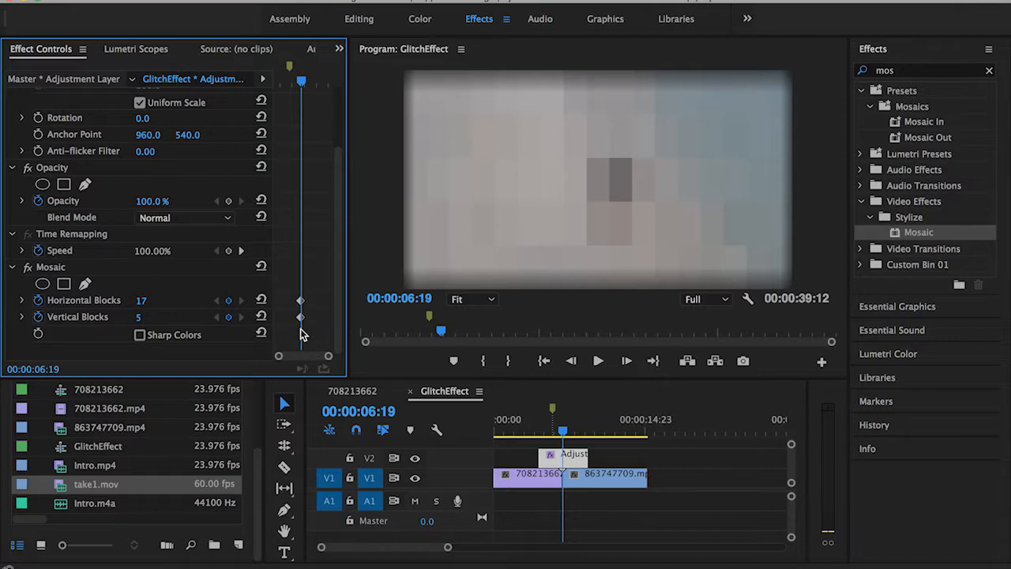
{"action": "mouse_move", "coordinate": [40, 308]}
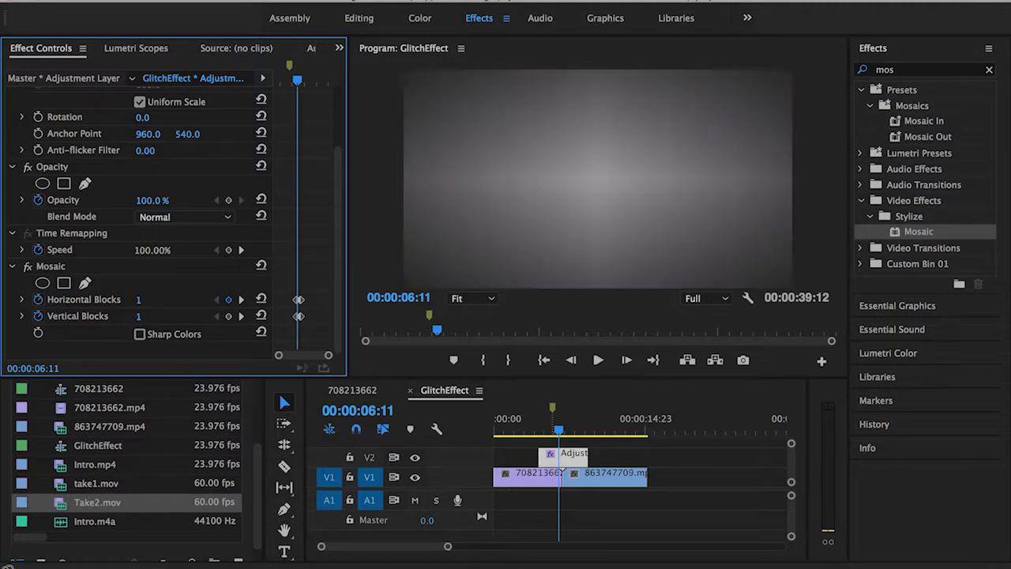
{"action": "mouse_move", "coordinate": [553, 424]}
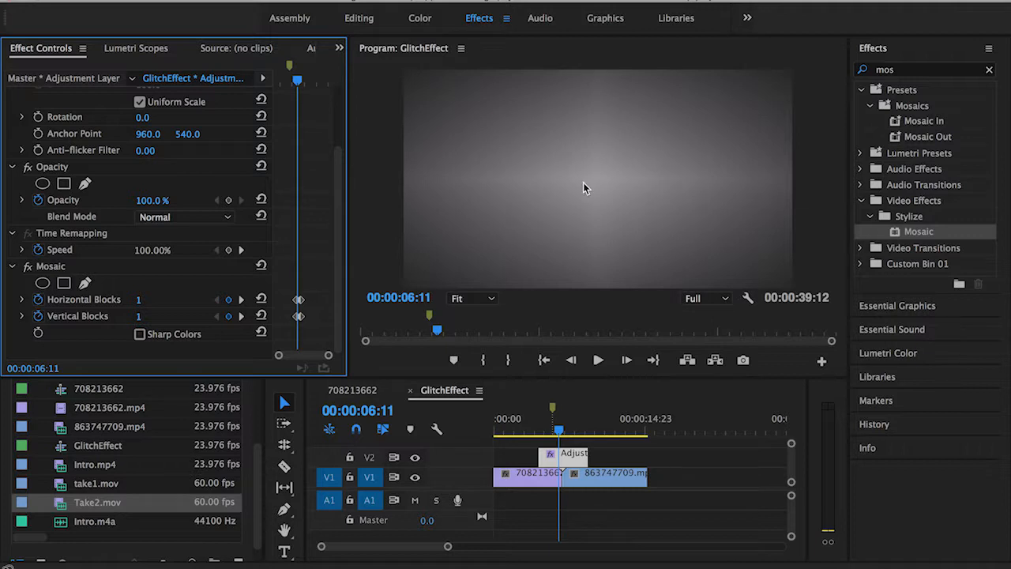
{"action": "mouse_move", "coordinate": [730, 183]}
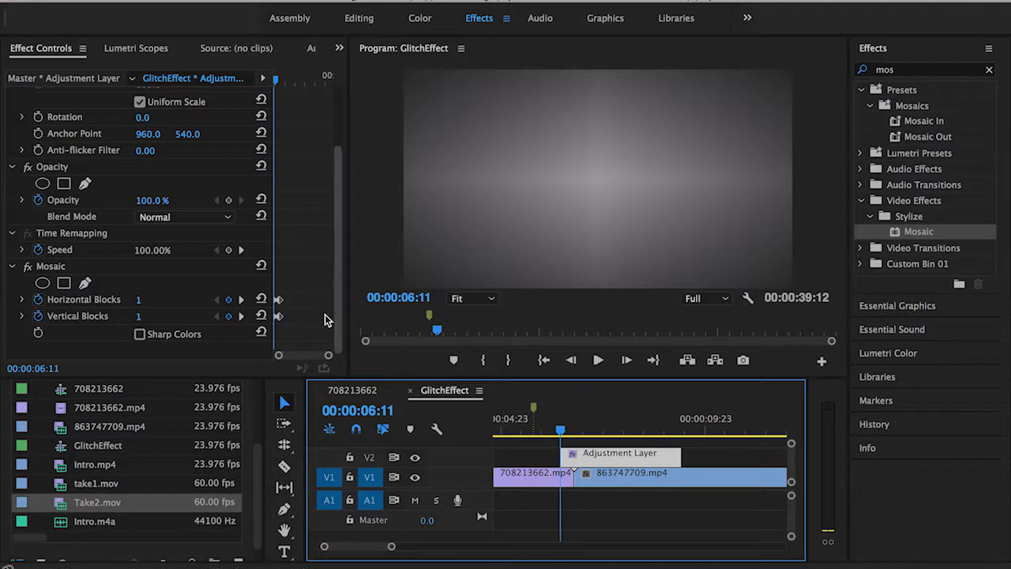
{"action": "mouse_move", "coordinate": [414, 281]}
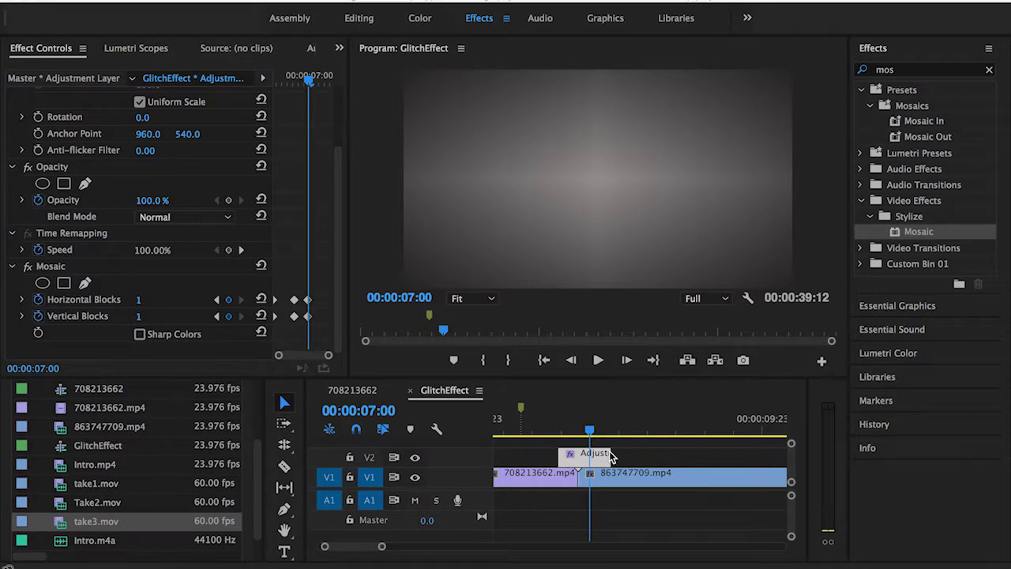
{"action": "mouse_move", "coordinate": [651, 278]}
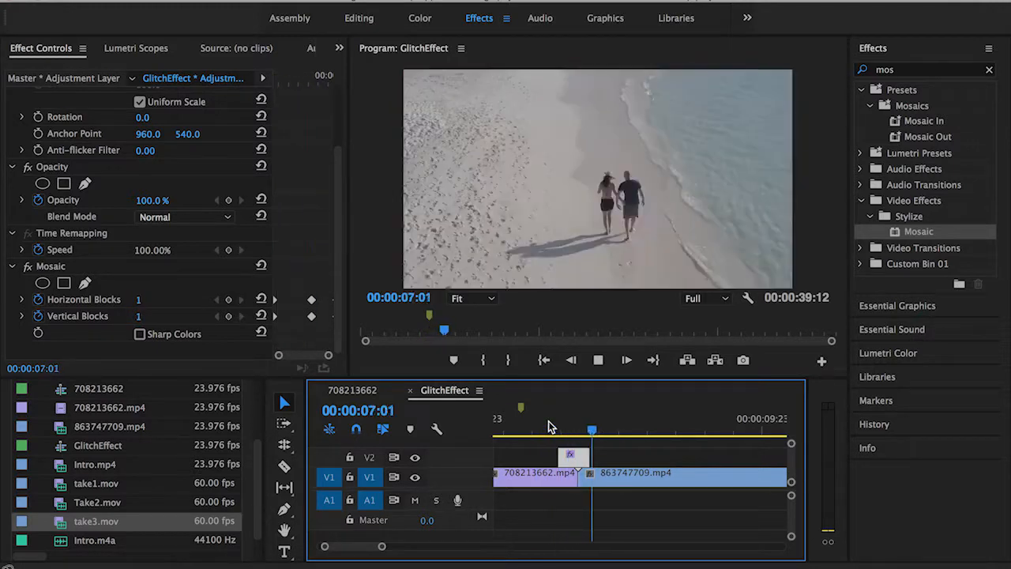
Step: At 00:00:06:17 keyframe Mosaic to 4 horizontal and 19 vertical blocks for tall streaks
{"action": "left_click_drag", "start_coordinate": [592, 430], "coordinate": [569, 430]}
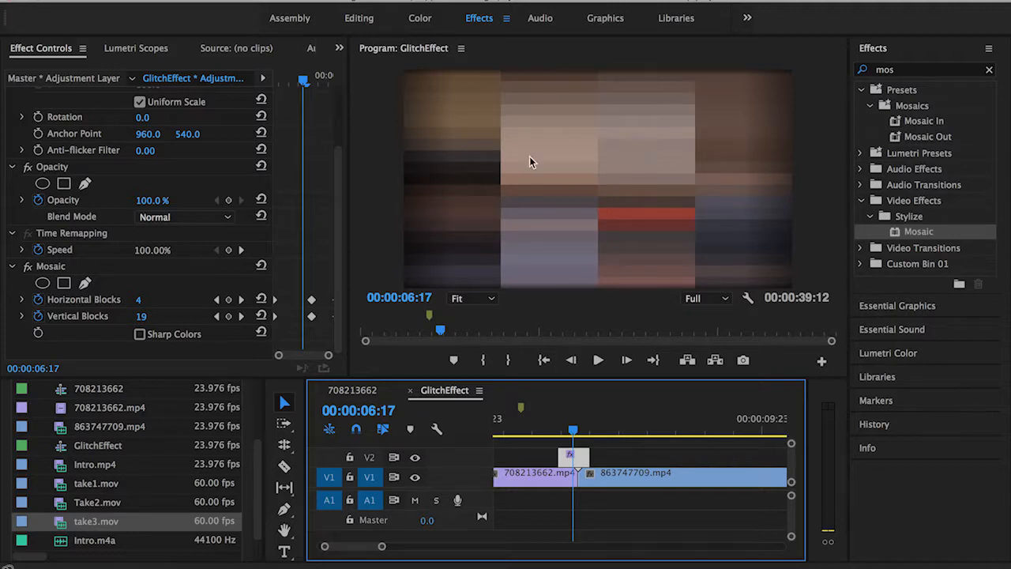
{"action": "mouse_move", "coordinate": [547, 205]}
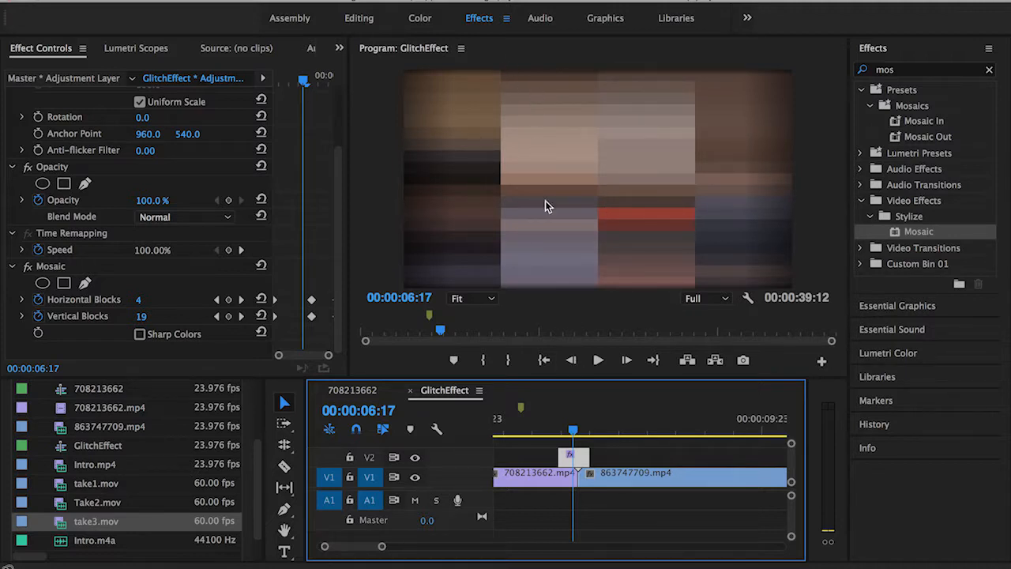
{"action": "mouse_move", "coordinate": [561, 173]}
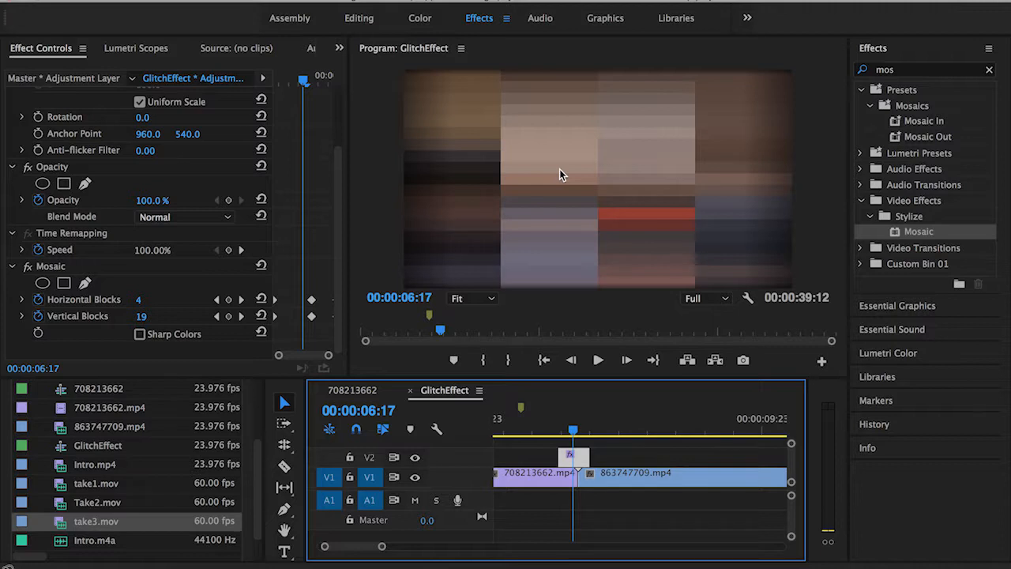
{"action": "mouse_move", "coordinate": [527, 204]}
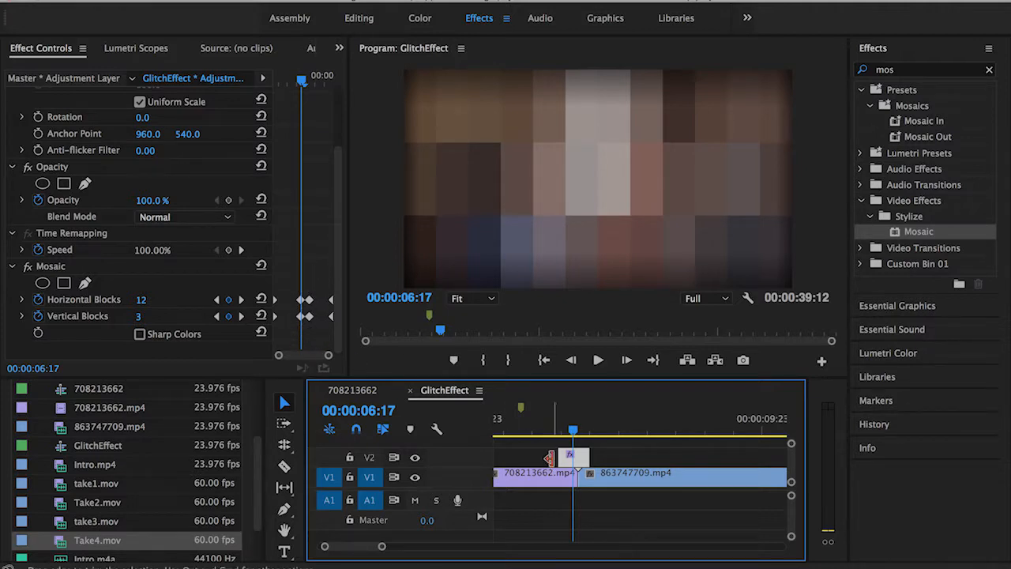
Step: Keyframe Mosaic to 12 horizontal and 3 vertical blocks at a new frame in the transition
{"action": "left_click", "coordinate": [597, 361]}
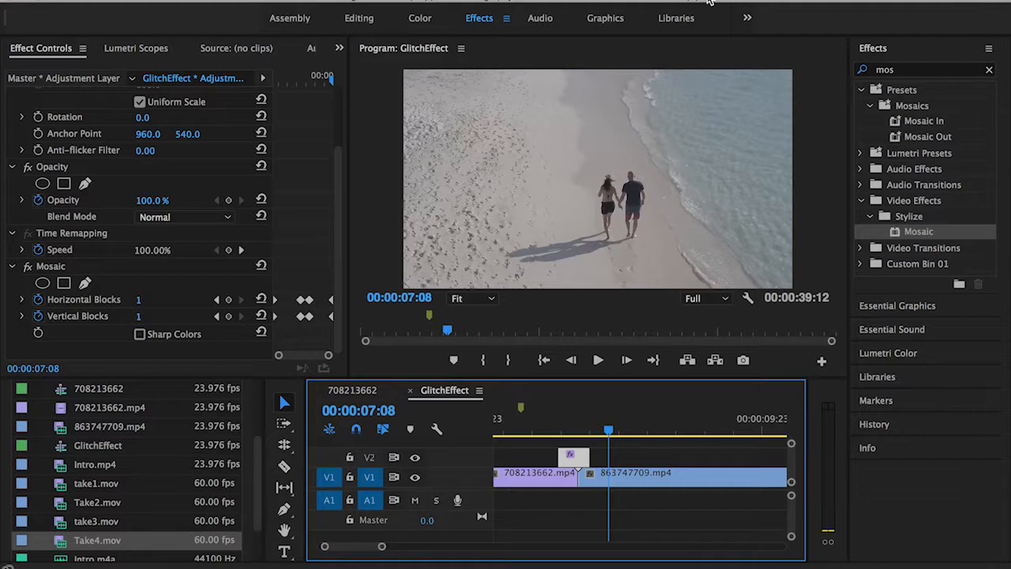
Step: Set Mosaic to 3 horizontal by 6 vertical blocks and turn off Sharp Colors
{"action": "scroll", "scroll_direction": "up", "scroll_amount": 3}
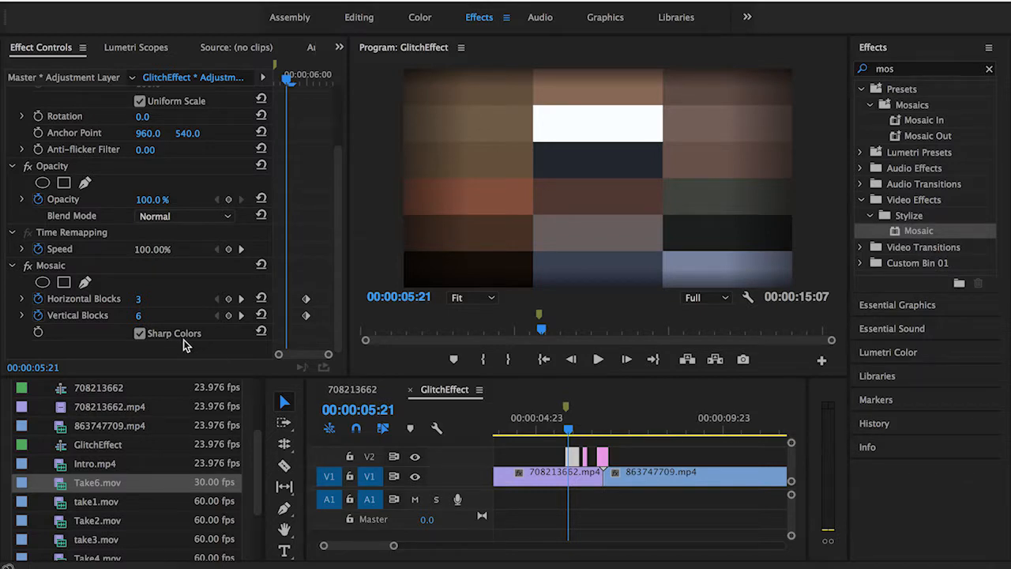
{"action": "left_click", "coordinate": [139, 332]}
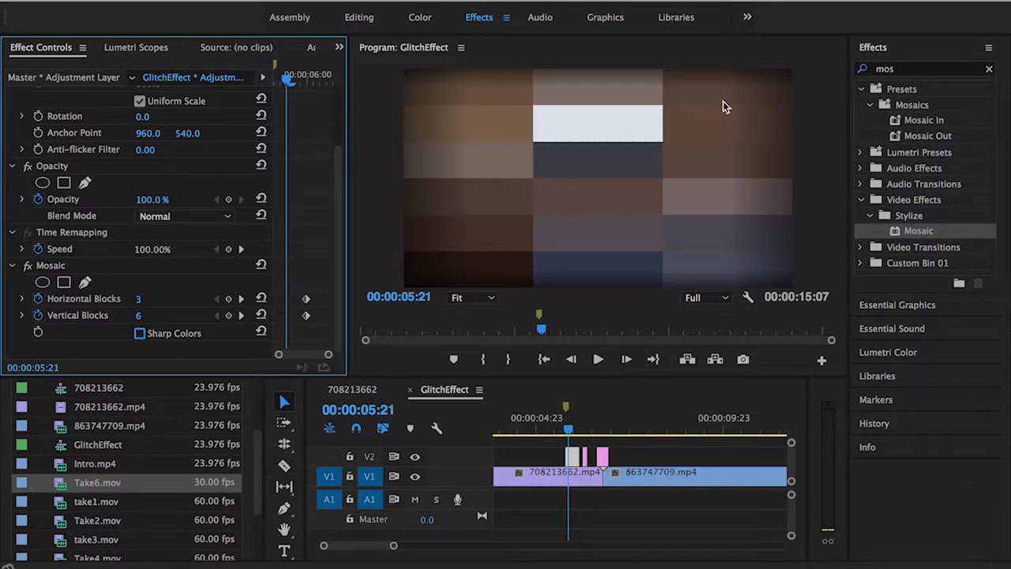
{"action": "mouse_move", "coordinate": [654, 284]}
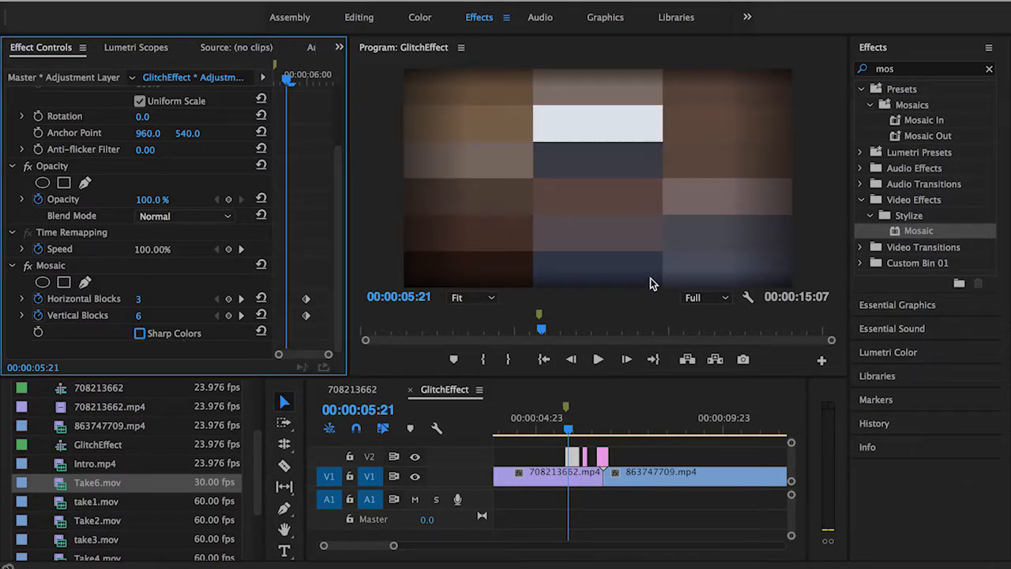
{"action": "mouse_move", "coordinate": [631, 266]}
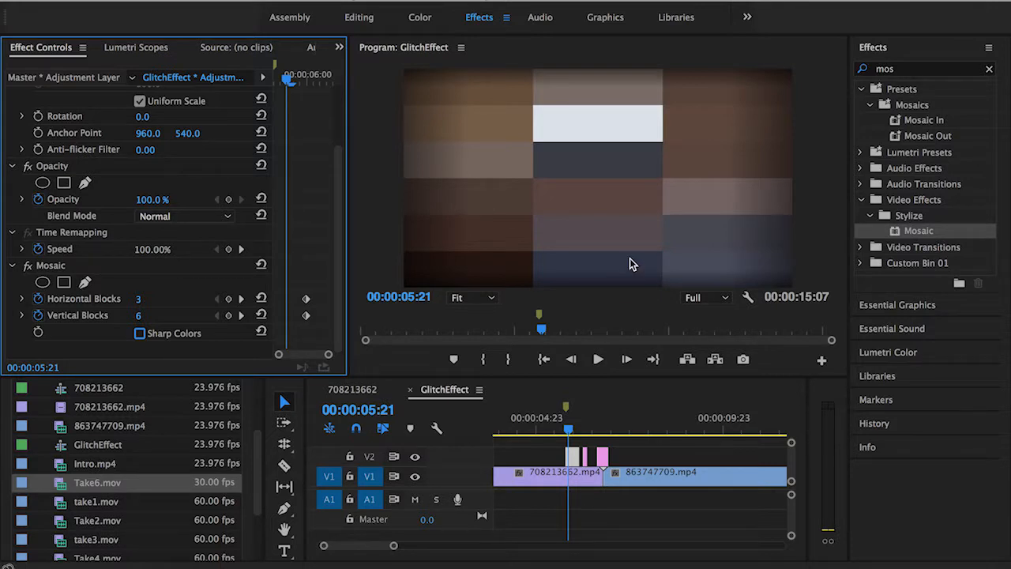
{"action": "mouse_move", "coordinate": [647, 208]}
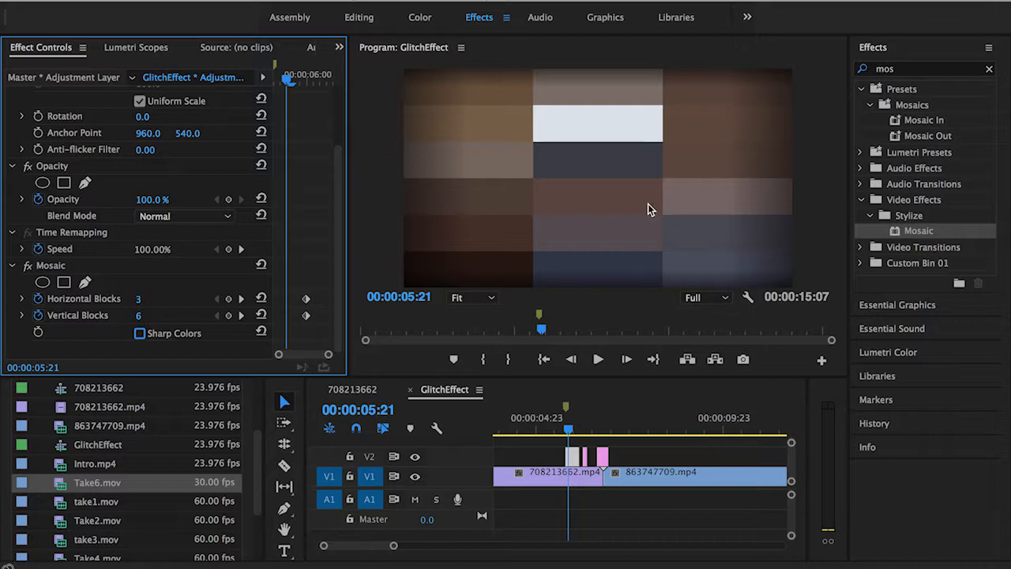
{"action": "mouse_move", "coordinate": [111, 346]}
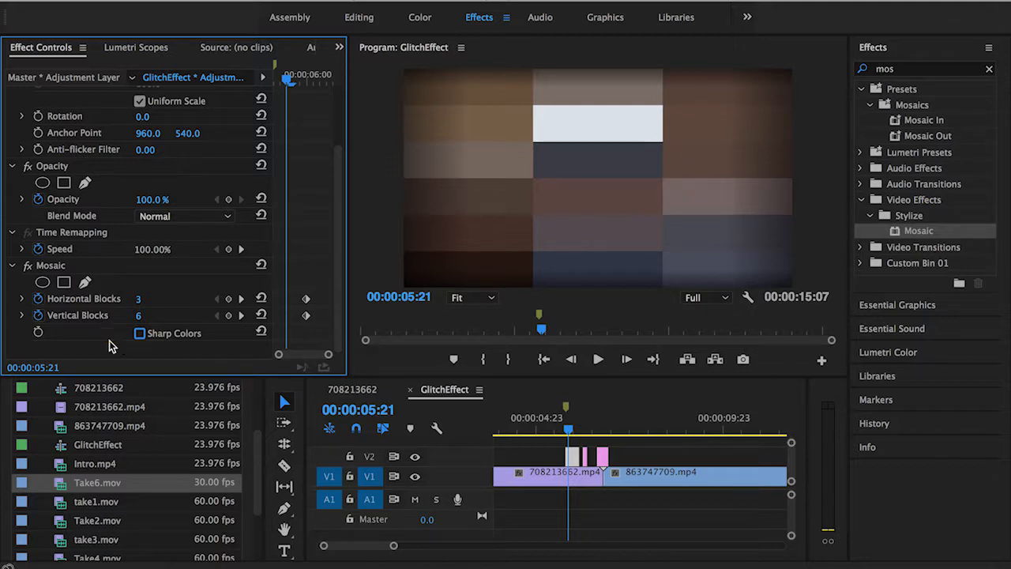
{"action": "mouse_move", "coordinate": [168, 340]}
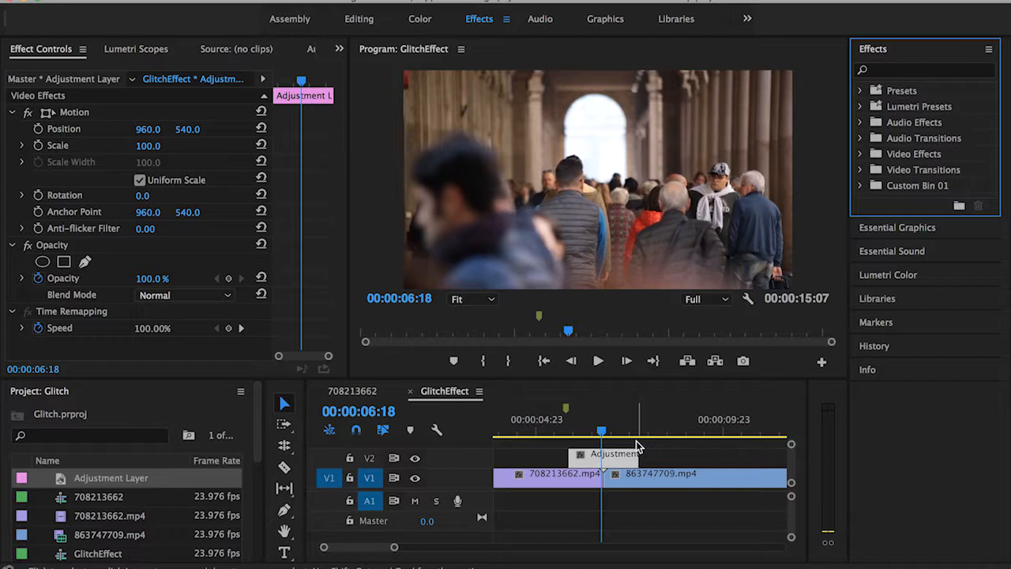
{"action": "mouse_move", "coordinate": [793, 177]}
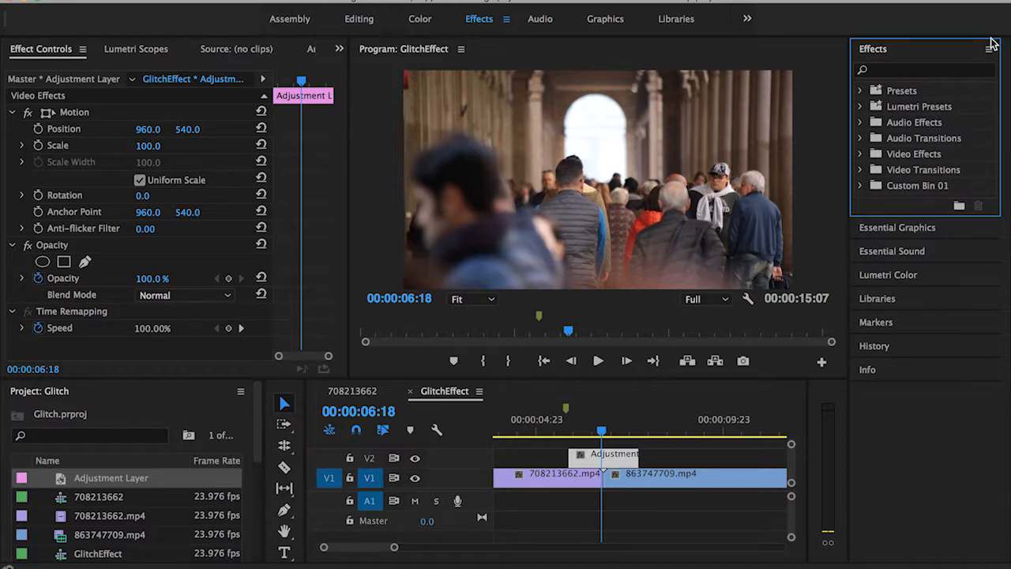
Step: Search 'wave warp' in Effects to reveal Distort > Wave Warp
{"action": "type", "text": "w"}
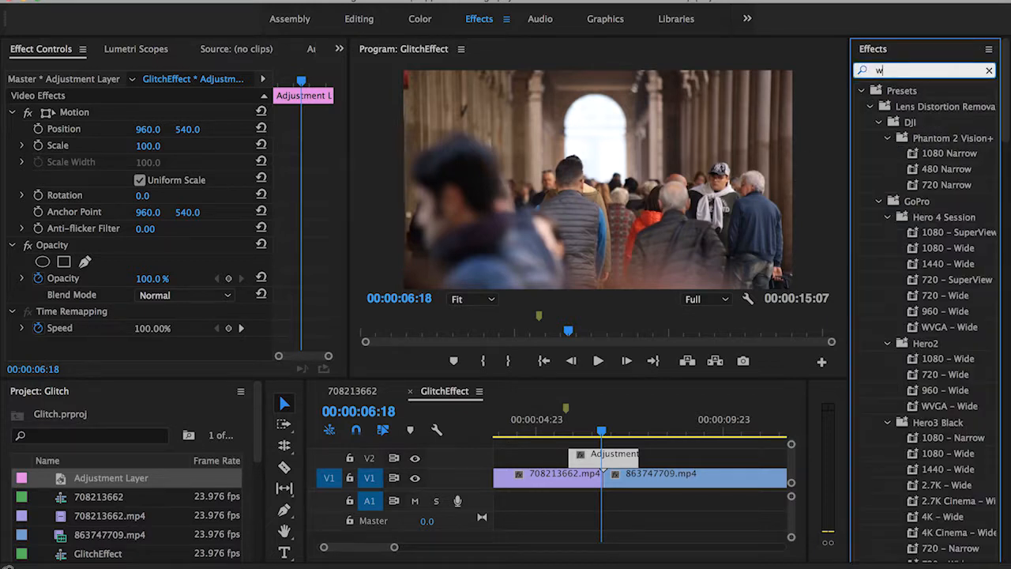
{"action": "type", "text": "ave warp"}
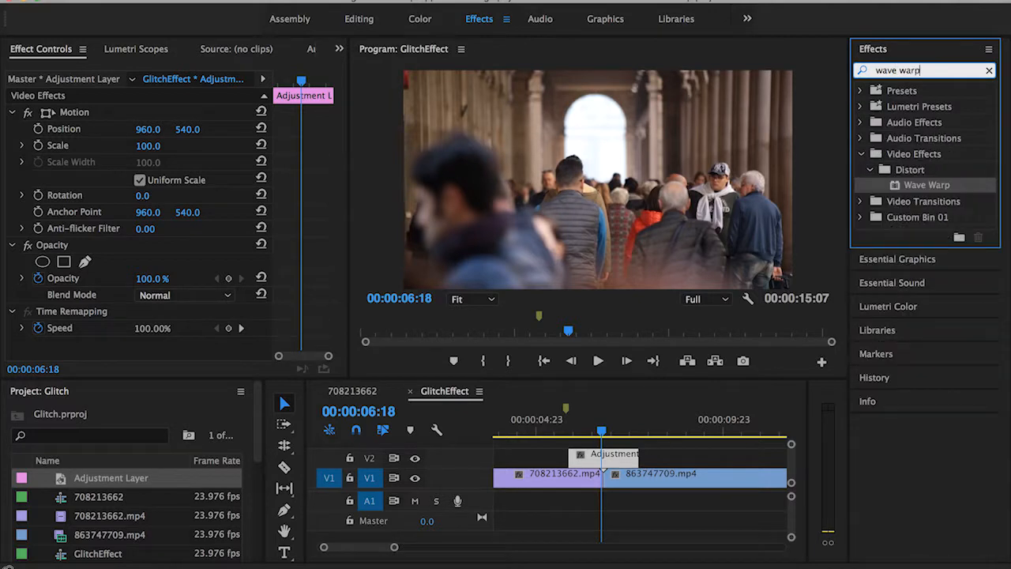
{"action": "mouse_move", "coordinate": [881, 183]}
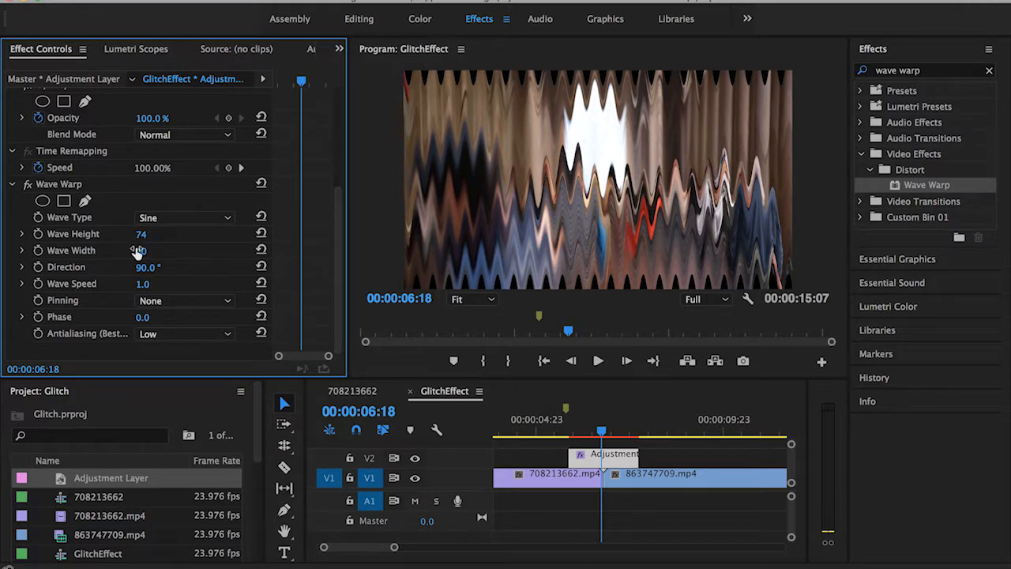
Step: Apply Wave Warp to the adjustment layer with Wave Height 74 and Wave Width 82
{"action": "left_click_drag", "start_coordinate": [140, 249], "coordinate": [142, 250]}
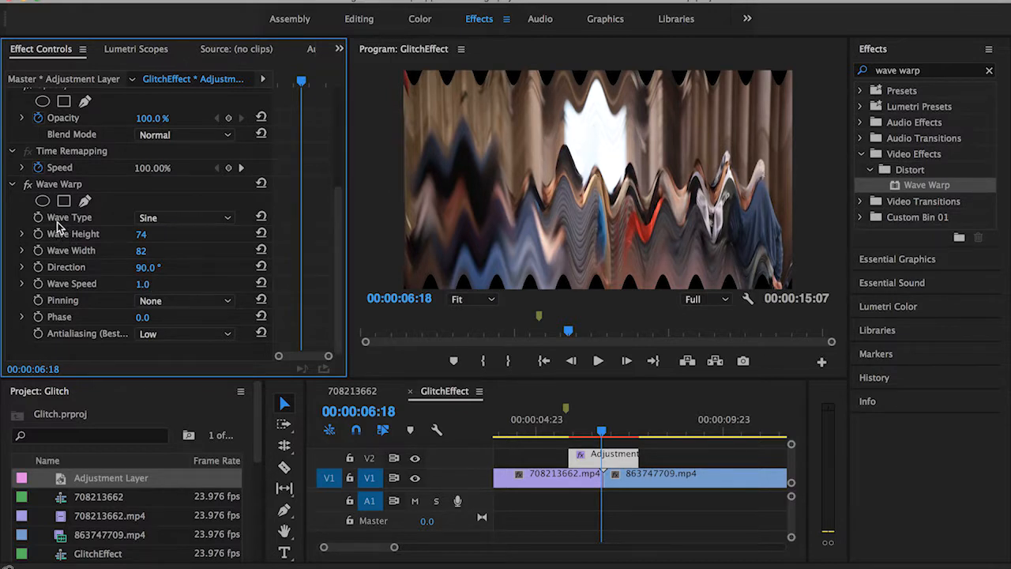
{"action": "mouse_move", "coordinate": [109, 228]}
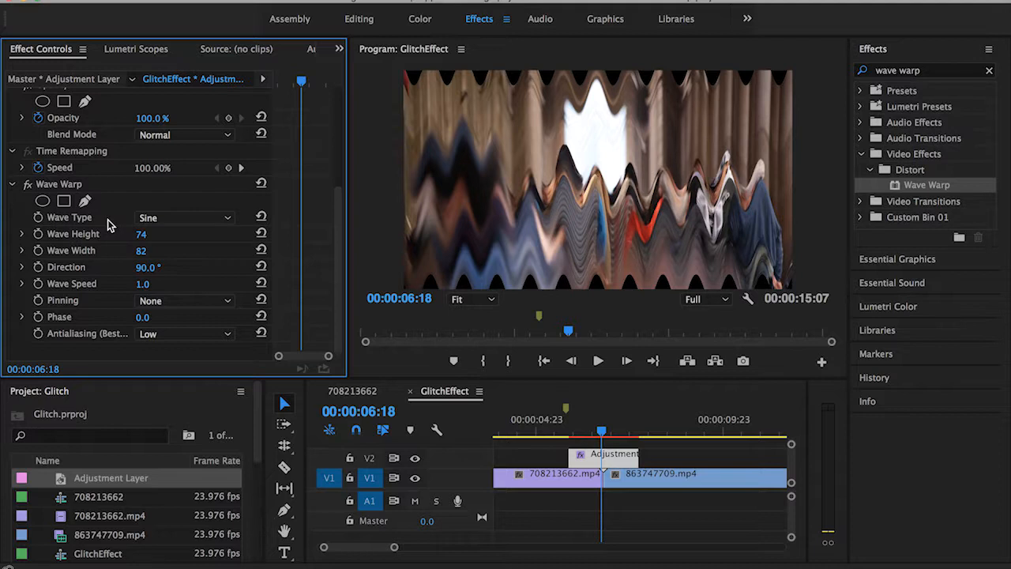
{"action": "mouse_move", "coordinate": [522, 204]}
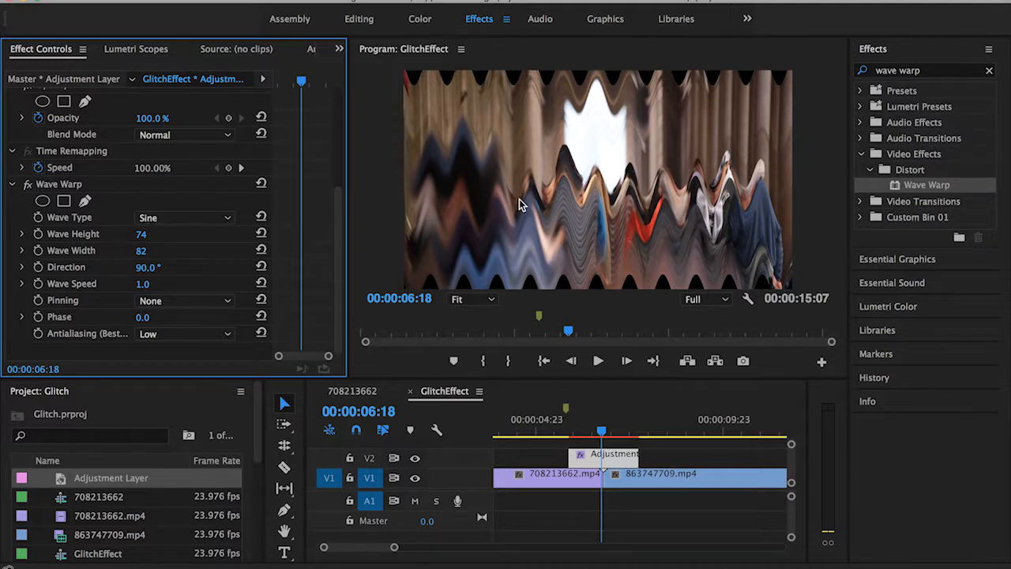
Step: Try Circle for the Wave Type, then settle on Triangle for jagged zigzag waves
{"action": "left_click", "coordinate": [184, 217]}
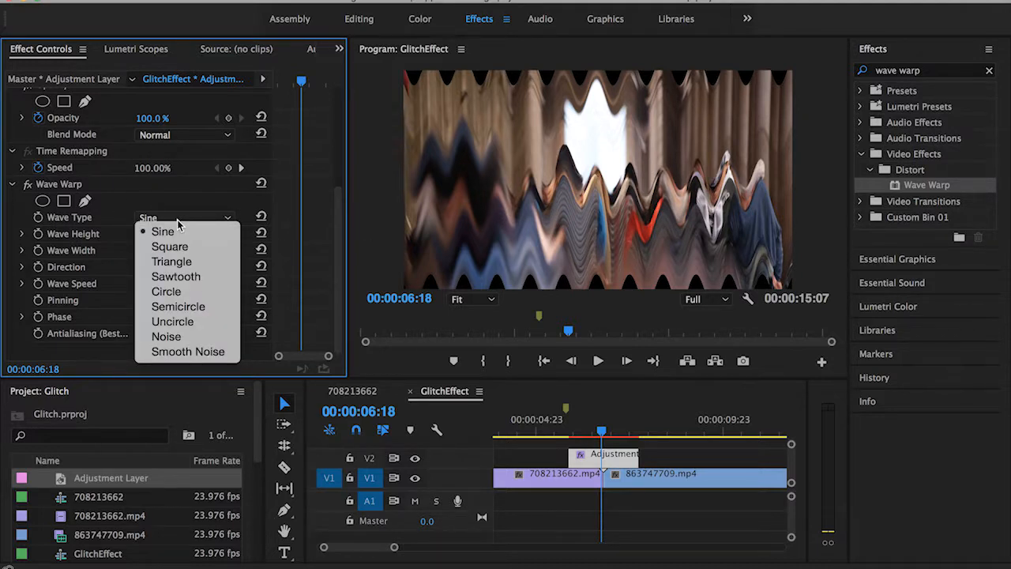
{"action": "mouse_move", "coordinate": [172, 320]}
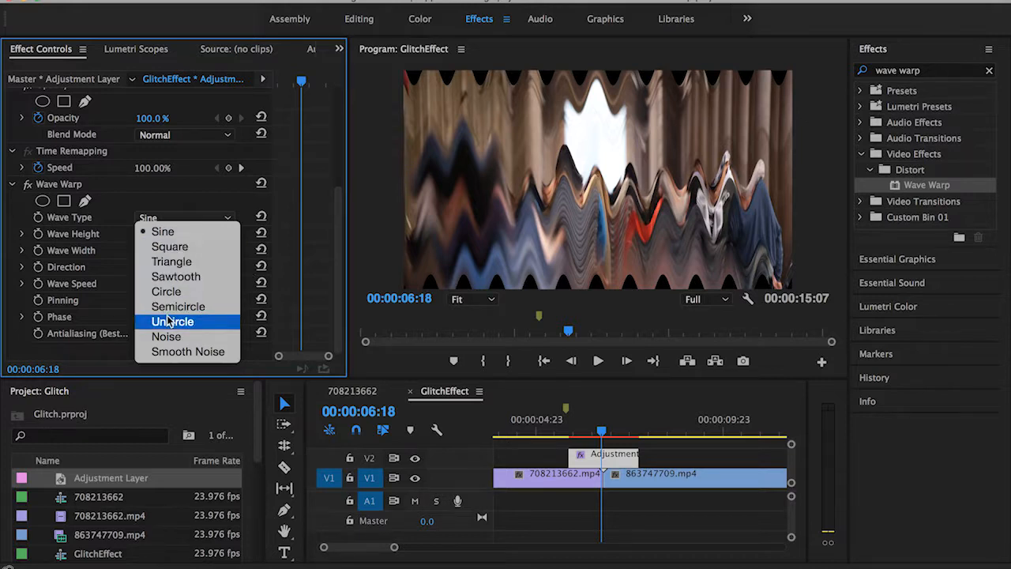
{"action": "left_click", "coordinate": [166, 290]}
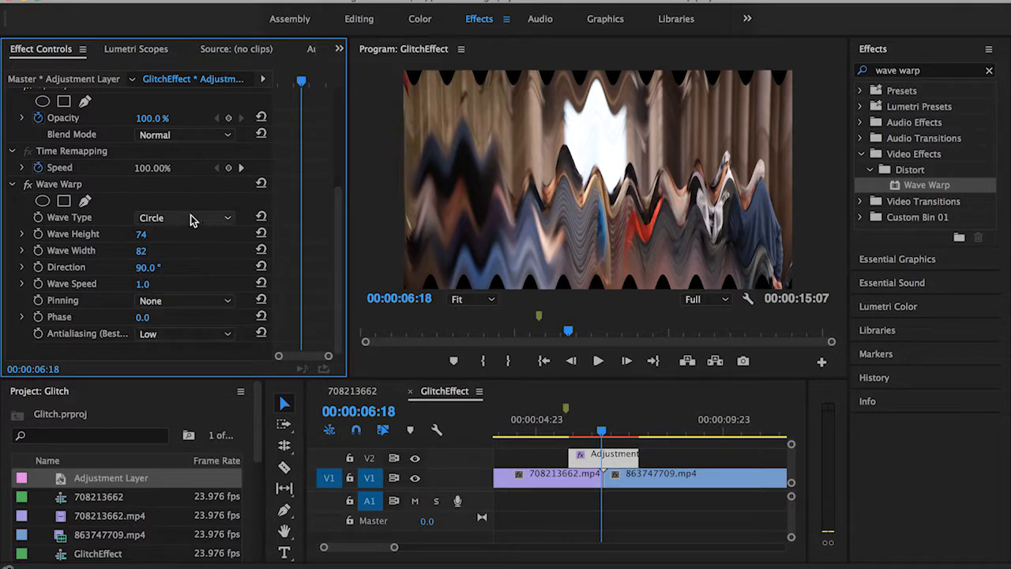
{"action": "left_click", "coordinate": [186, 218]}
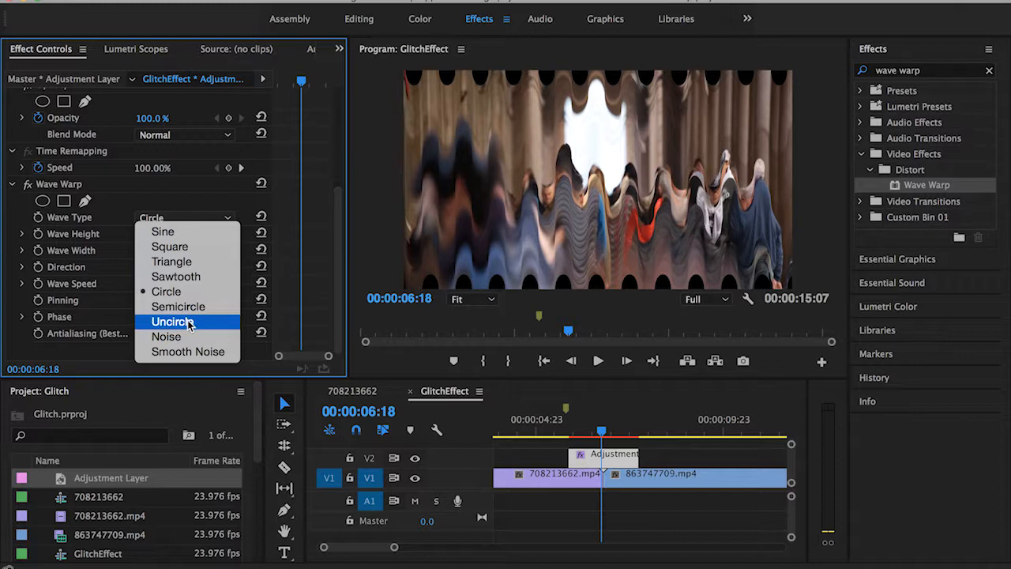
{"action": "mouse_move", "coordinate": [214, 270]}
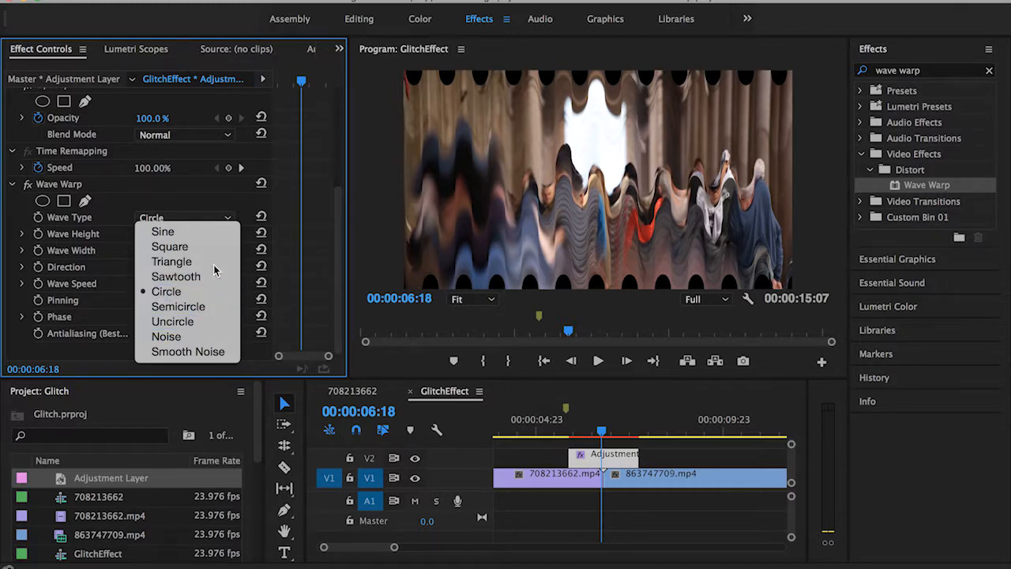
{"action": "left_click", "coordinate": [171, 260]}
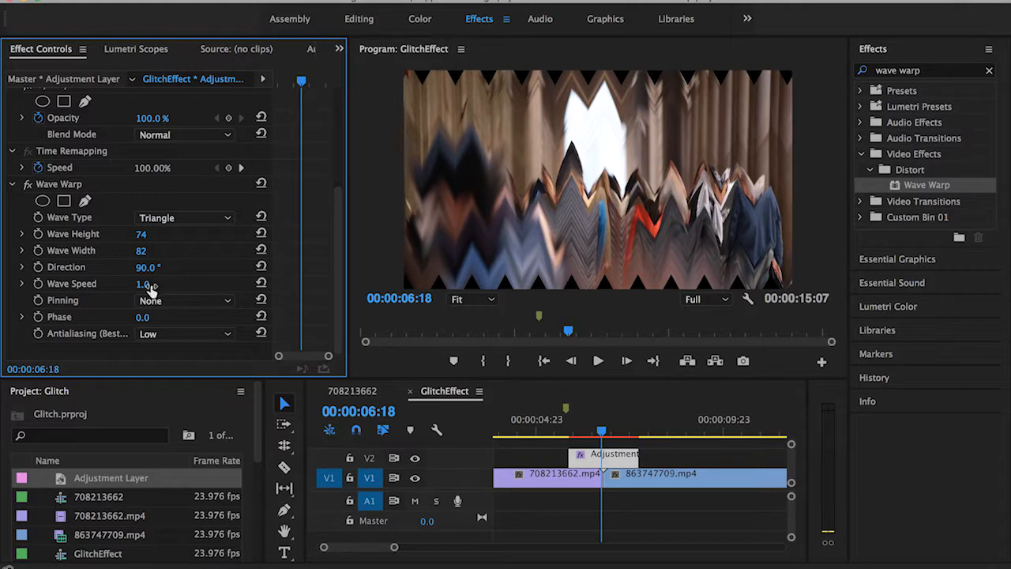
{"action": "mouse_move", "coordinate": [458, 148]}
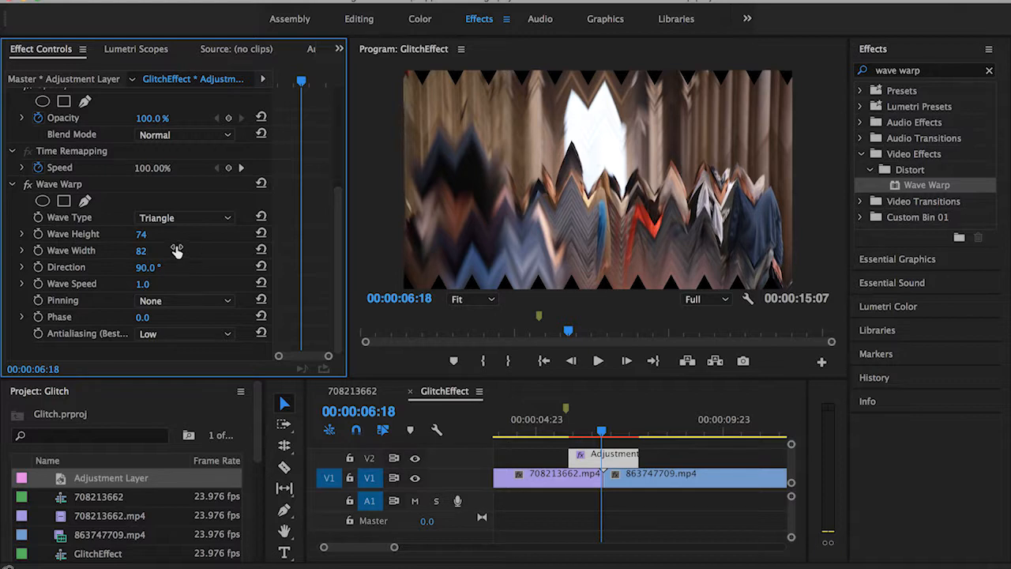
{"action": "mouse_move", "coordinate": [142, 283]}
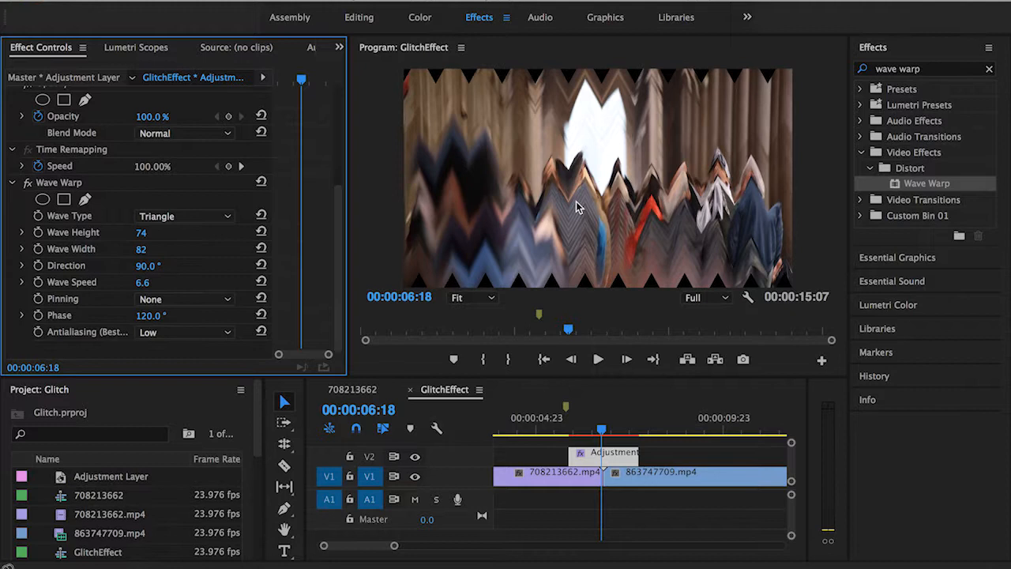
{"action": "mouse_move", "coordinate": [229, 276]}
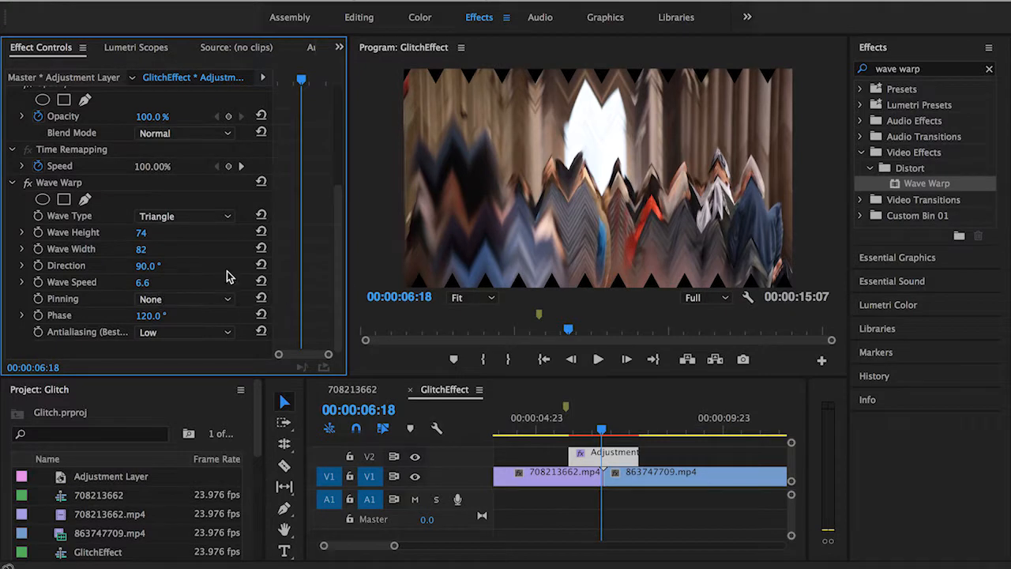
{"action": "mouse_move", "coordinate": [166, 263]}
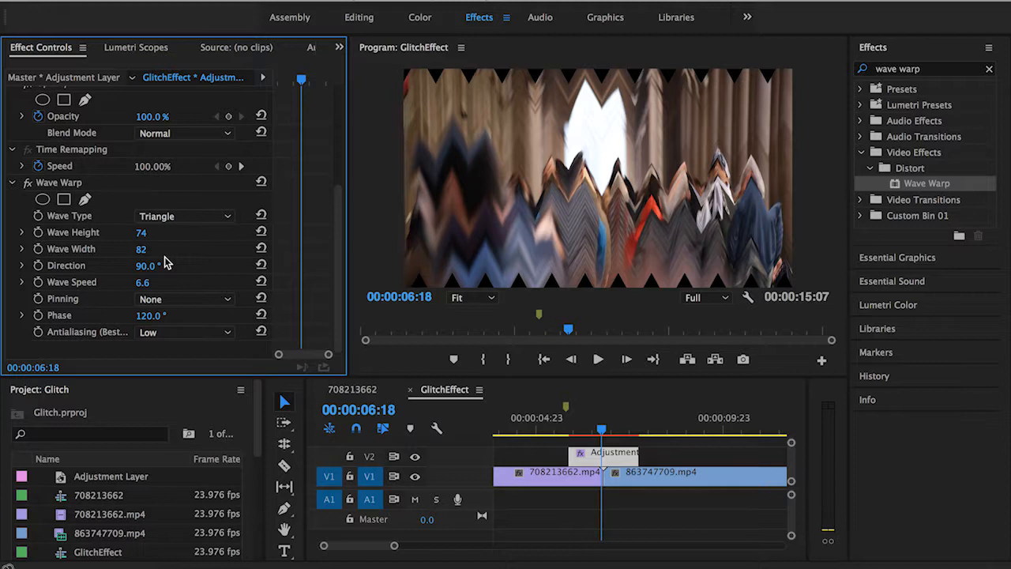
{"action": "mouse_move", "coordinate": [204, 251]}
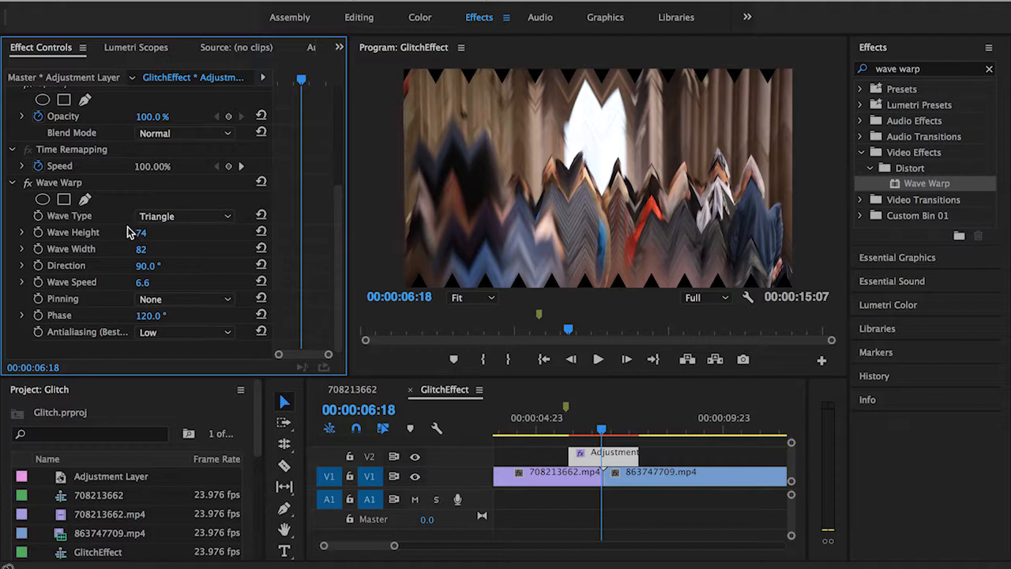
{"action": "mouse_move", "coordinate": [645, 181]}
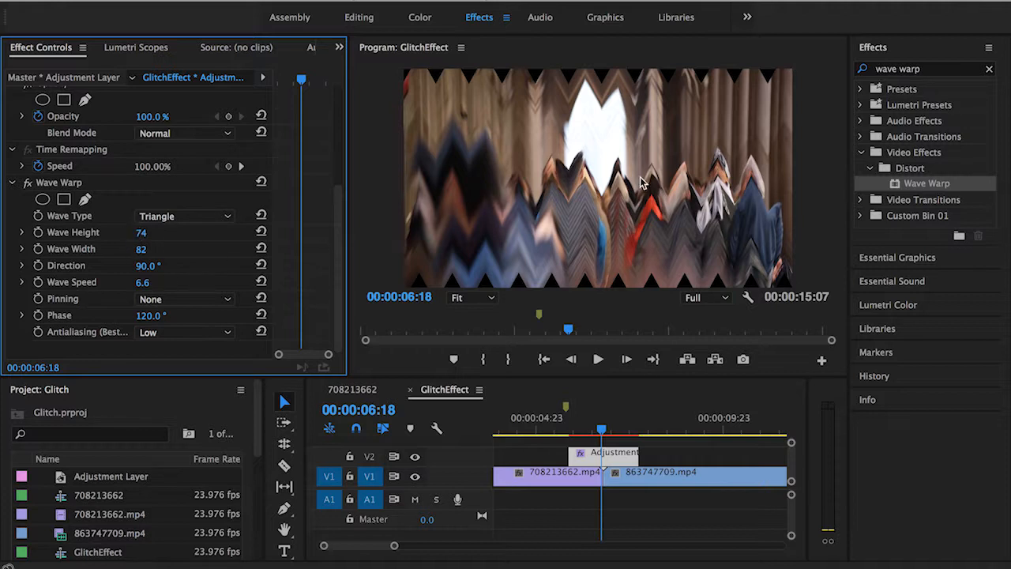
{"action": "mouse_move", "coordinate": [786, 131]}
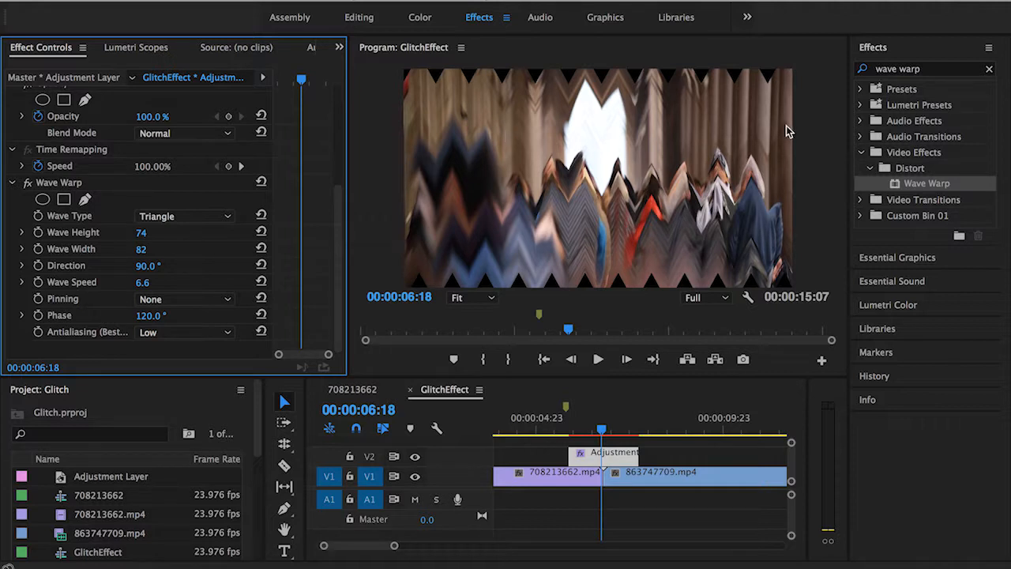
{"action": "mouse_move", "coordinate": [563, 142]}
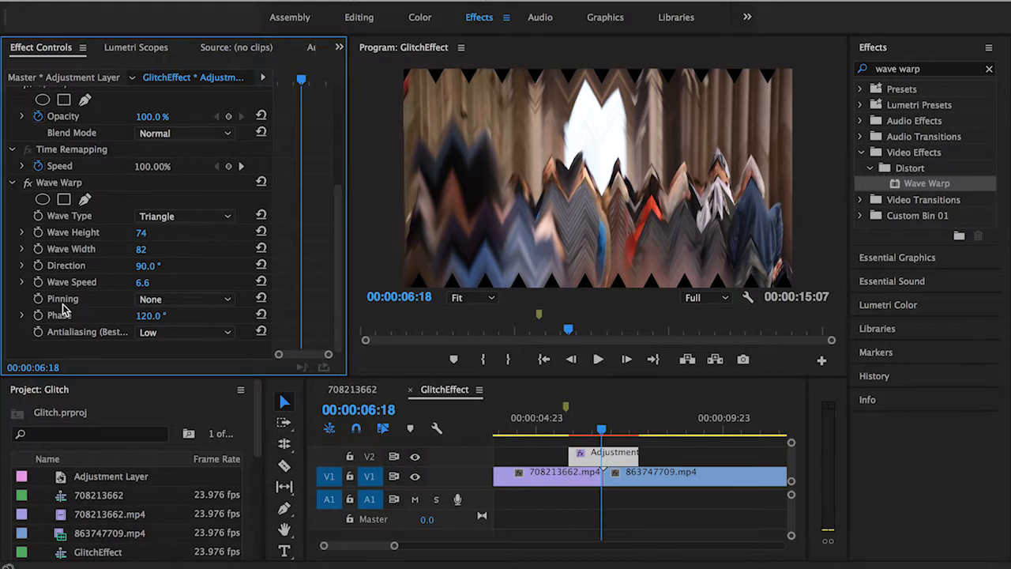
Step: Set Wave Warp Pinning to All Edges so the frame borders stay undistorted
{"action": "left_click", "coordinate": [186, 298]}
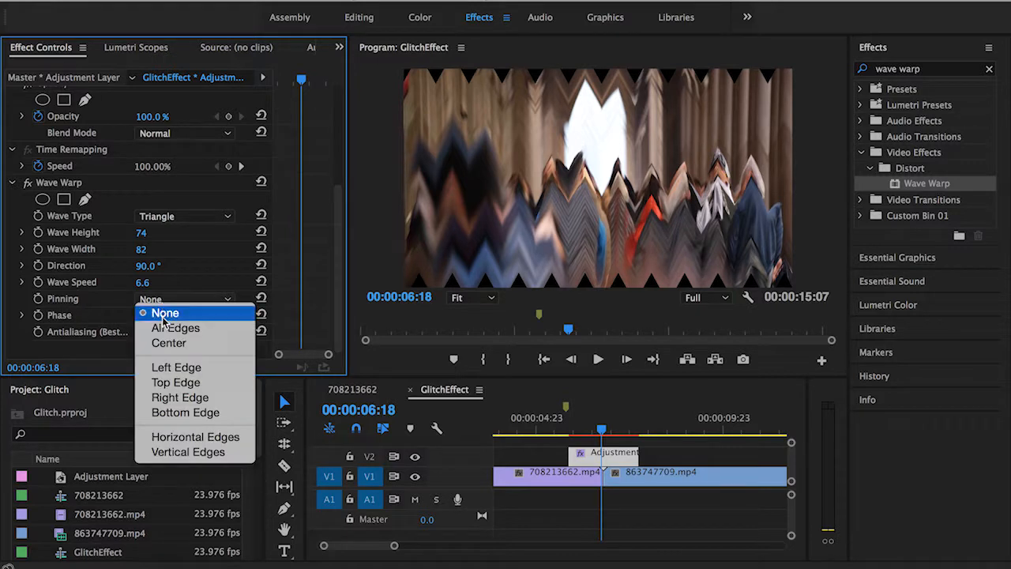
{"action": "left_click", "coordinate": [175, 327]}
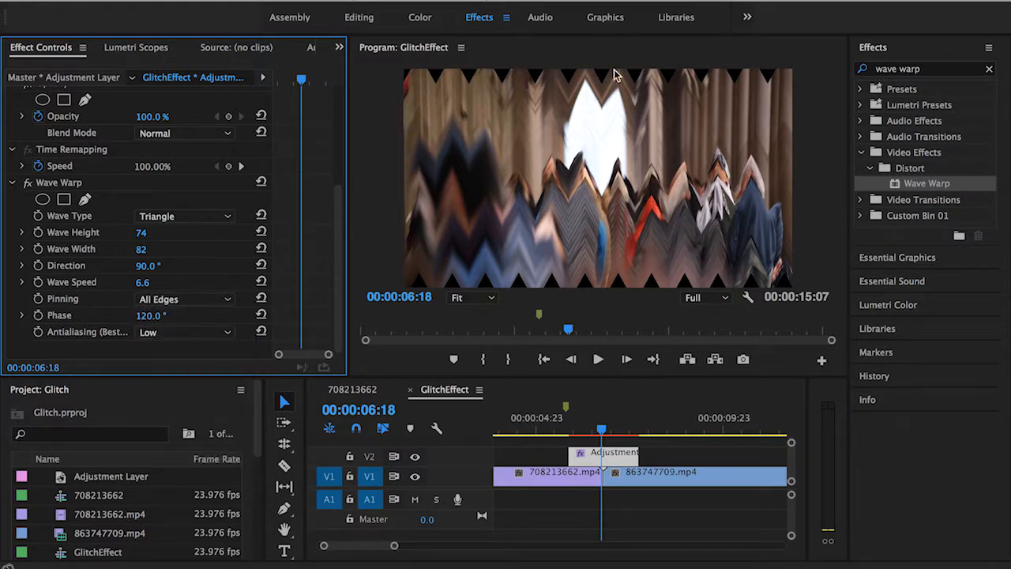
{"action": "mouse_move", "coordinate": [600, 87]}
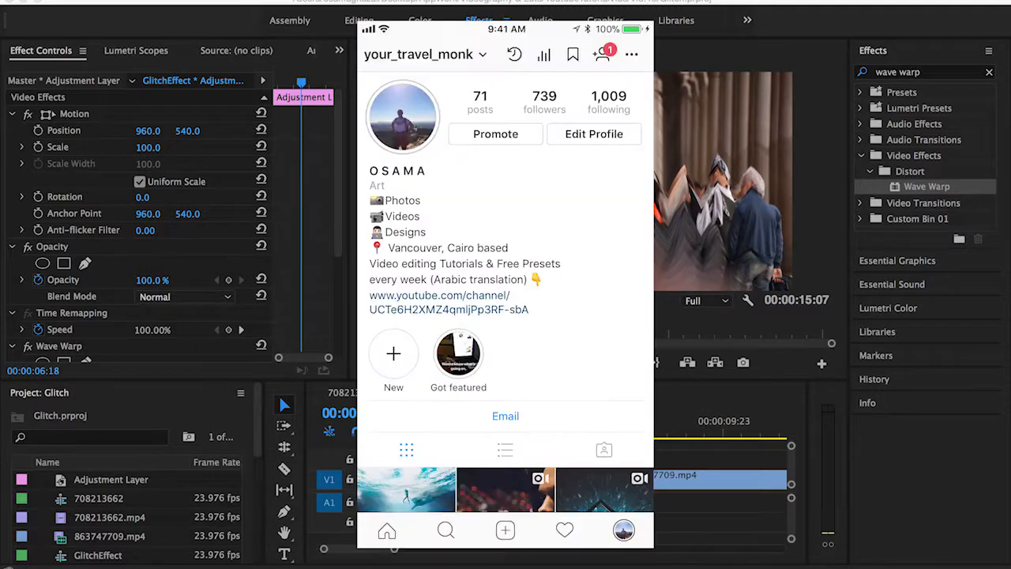
Step: Scroll down the your_travel_monk Instagram profile to its posts grid
{"action": "scroll", "scroll_direction": "down", "scroll_amount": 3}
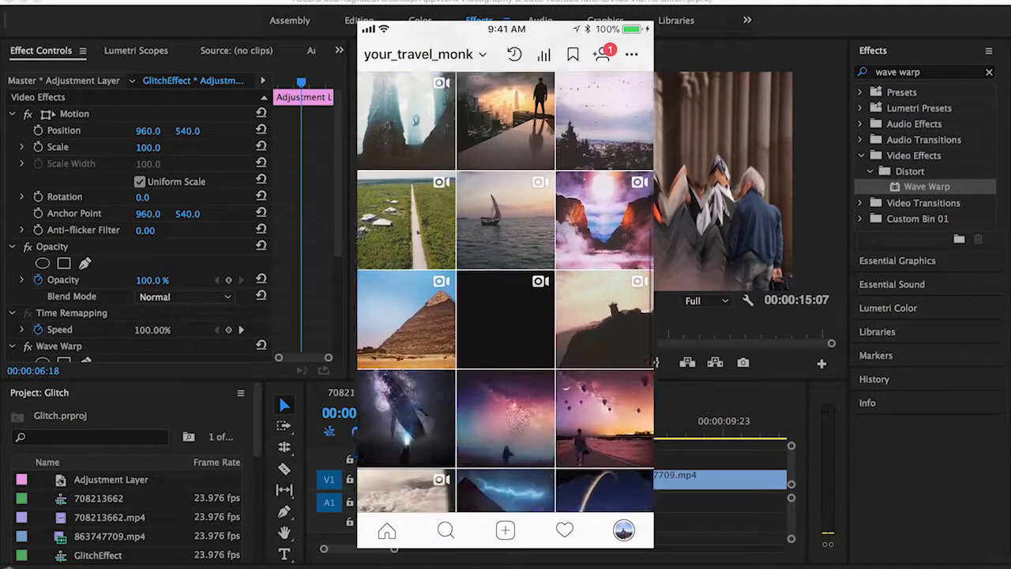